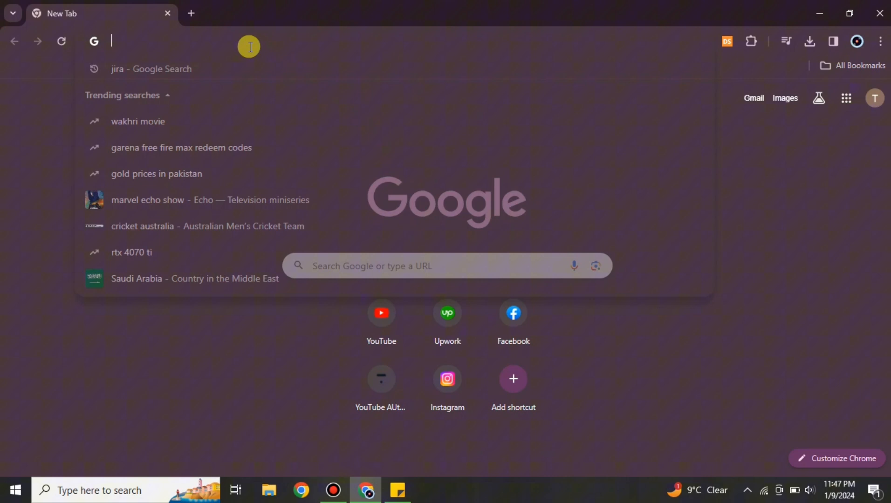
Rerun the Google search for 'jira' and scroll through the results
left_click(151, 69)
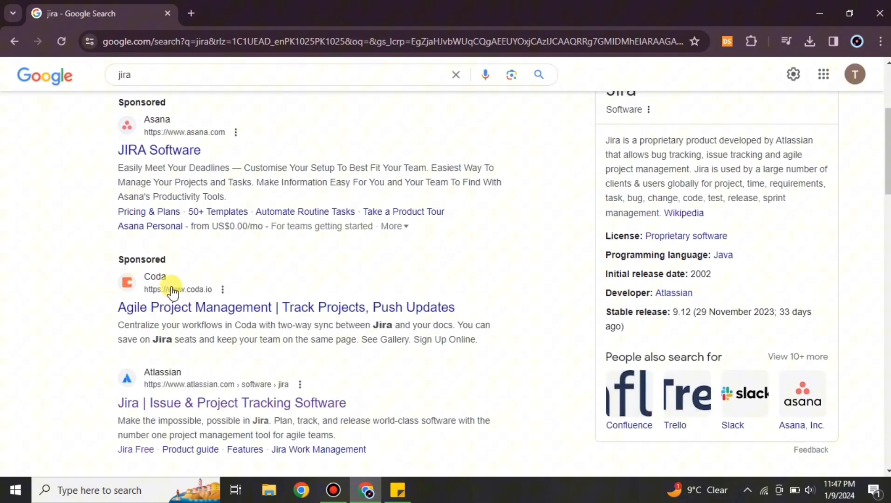
scroll("down", 3)
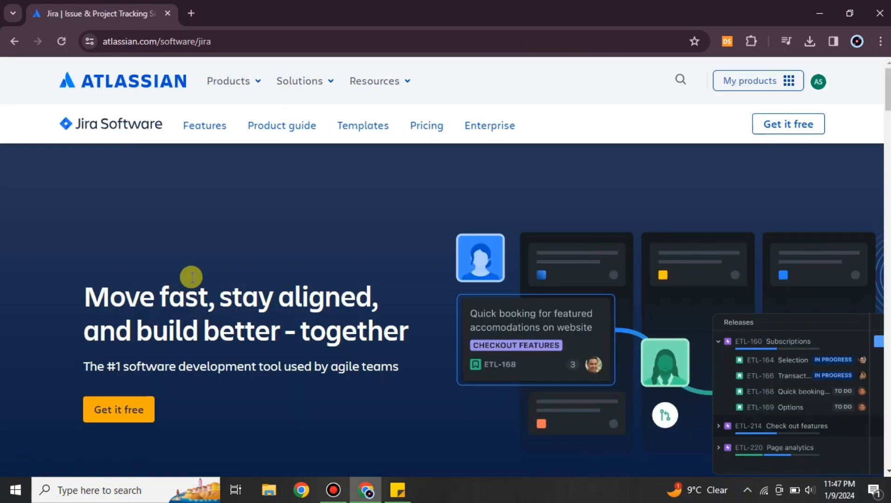
mouse_move(772, 138)
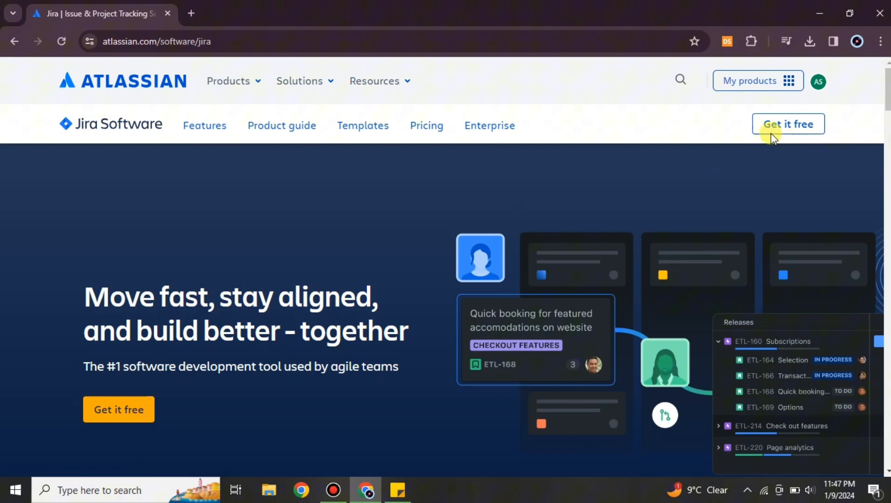
Switch from the Atlassian site to Jira Software via My products
left_click(757, 80)
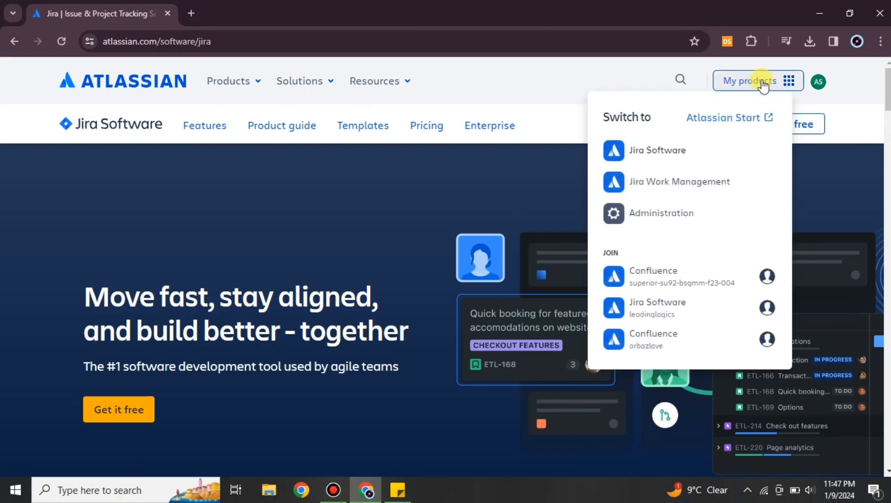
left_click(657, 151)
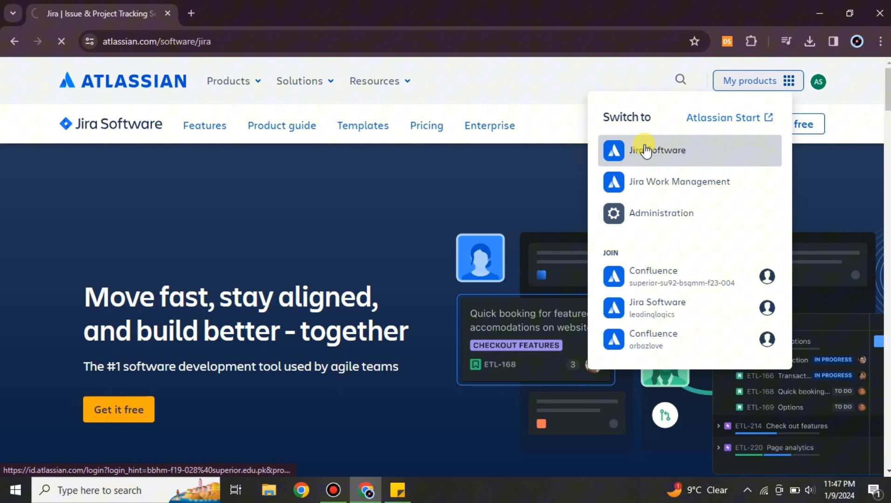
left_click(657, 150)
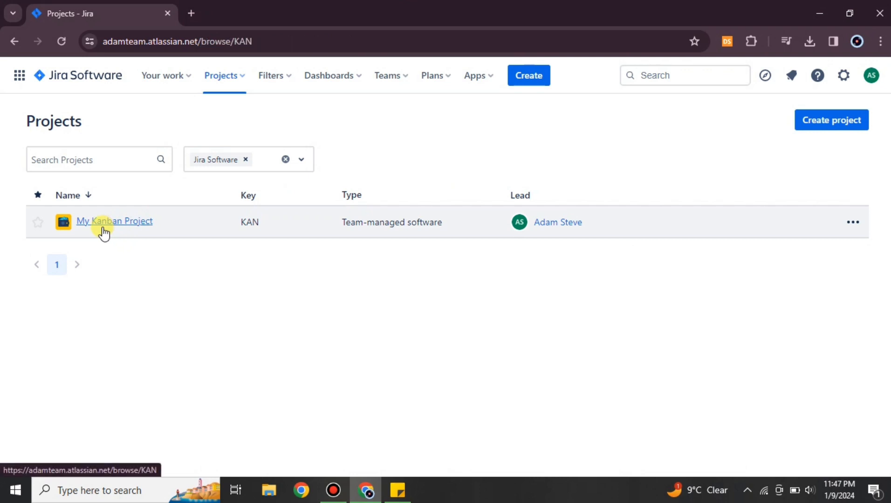
Open My Kanban Project to show its empty KAN board
left_click(114, 221)
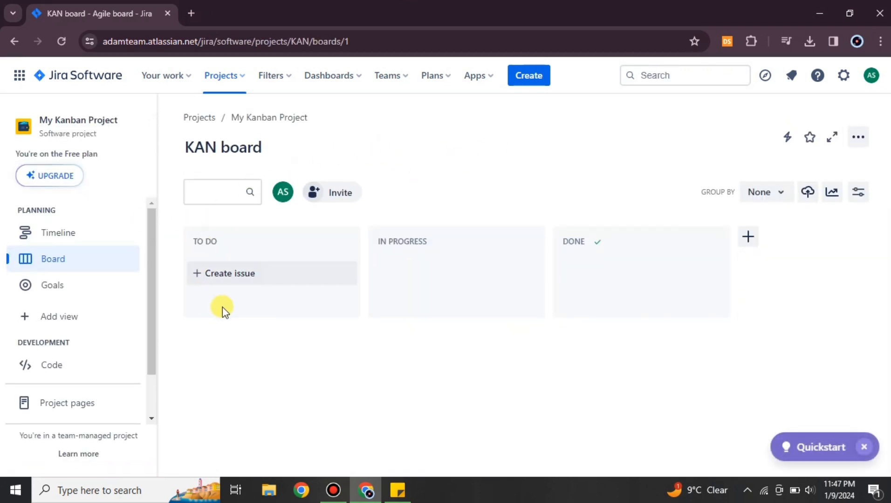
mouse_move(264, 301)
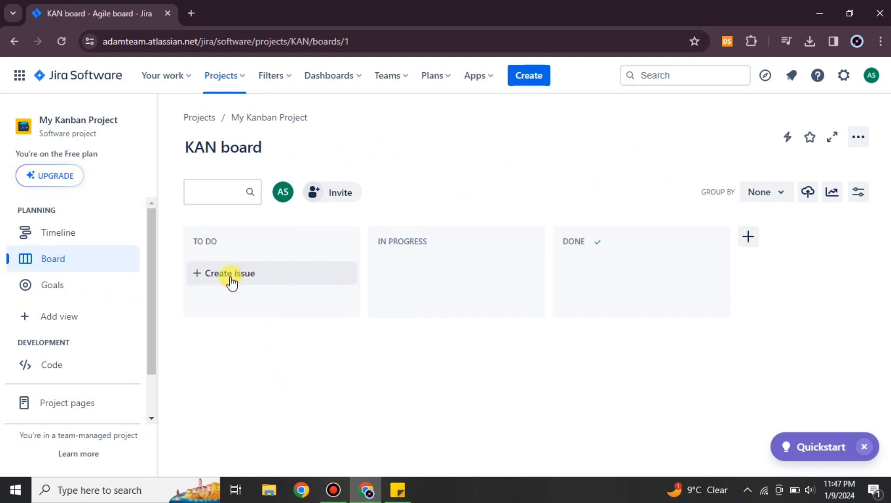
Create To Do issues 'Emails' and 'Compile all the resource files', correcting 'resource' spelling
left_click(230, 273)
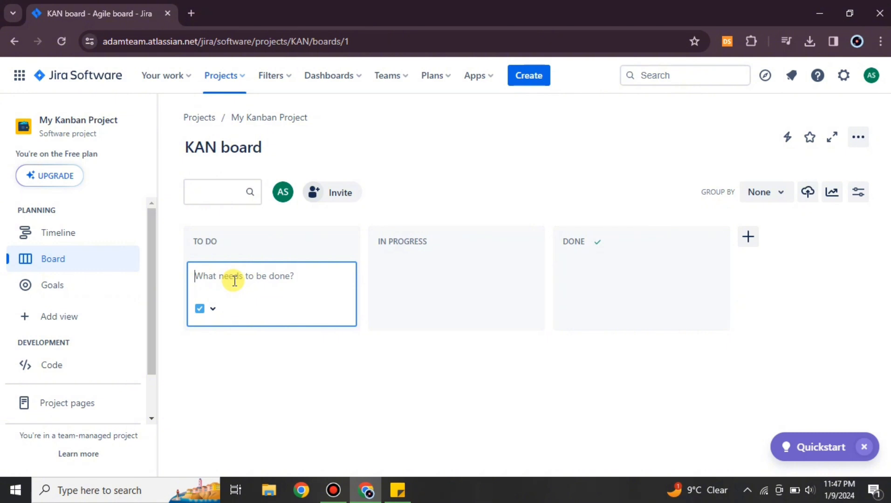
type("Emails")
type("Compile all the resoruce")
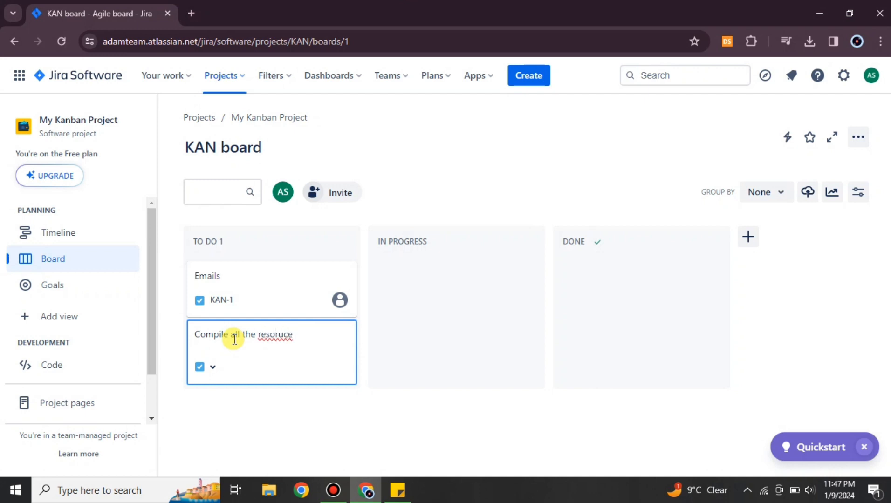
type("files")
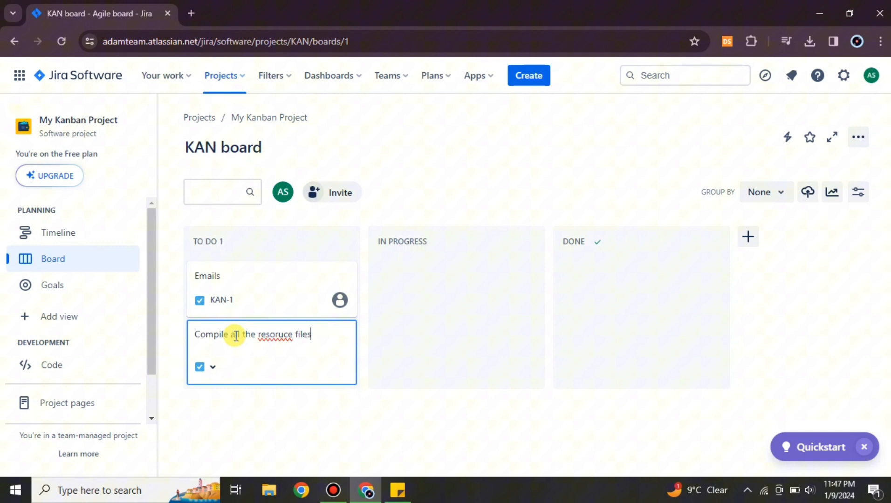
right_click(275, 334)
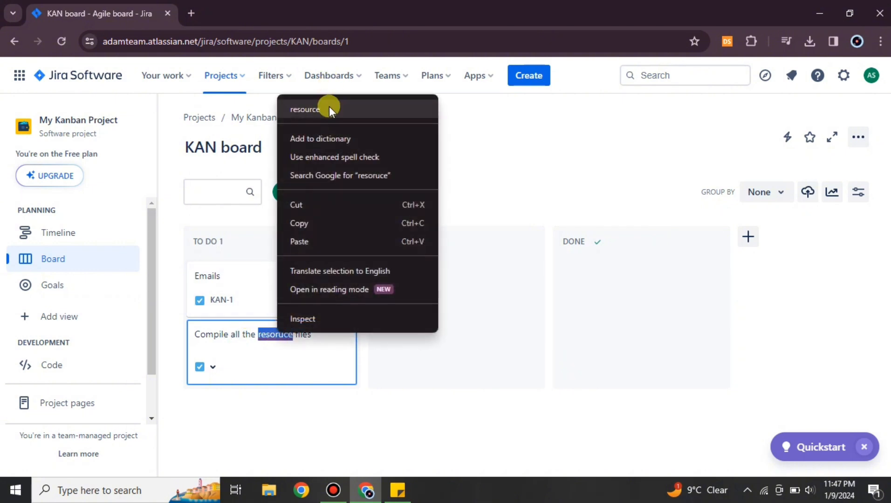
left_click(305, 109)
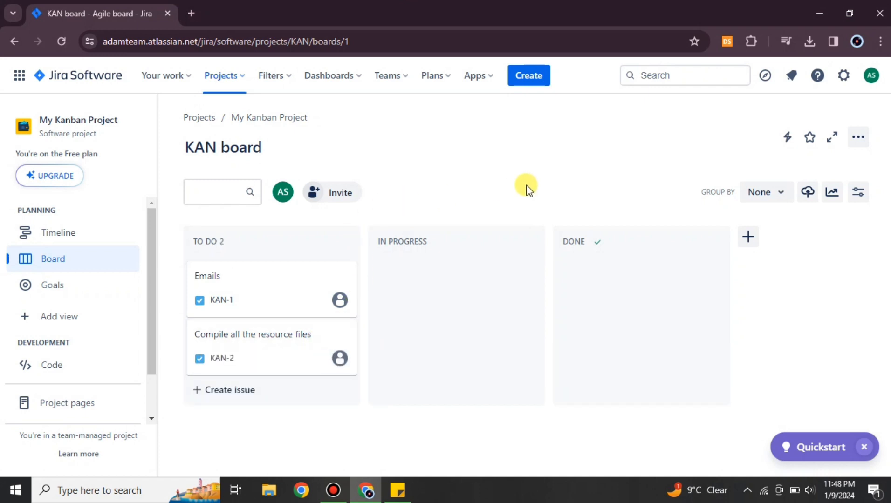
mouse_move(317, 278)
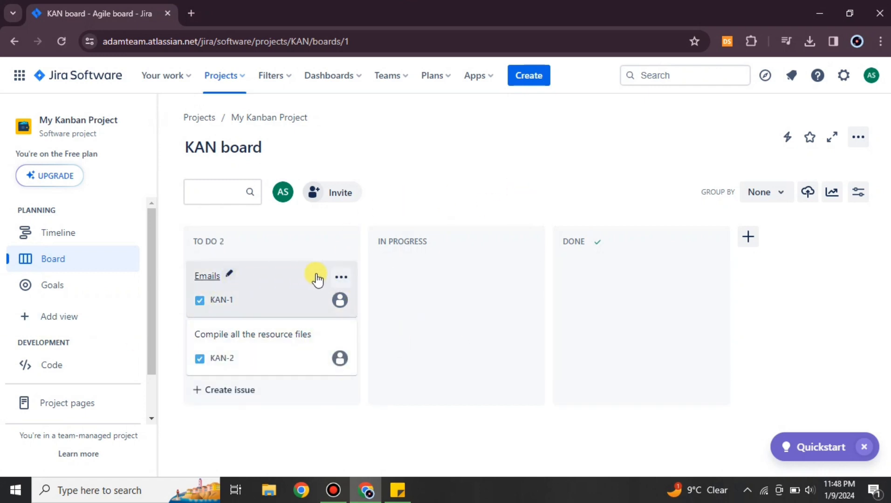
Delete the Emails (KAN-1) and Compile all the resource files issues from To Do
left_click(341, 277)
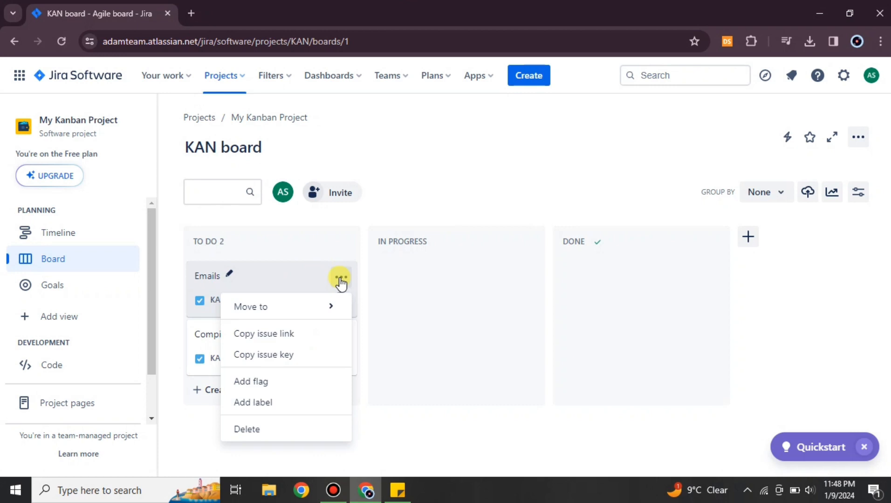
left_click(246, 428)
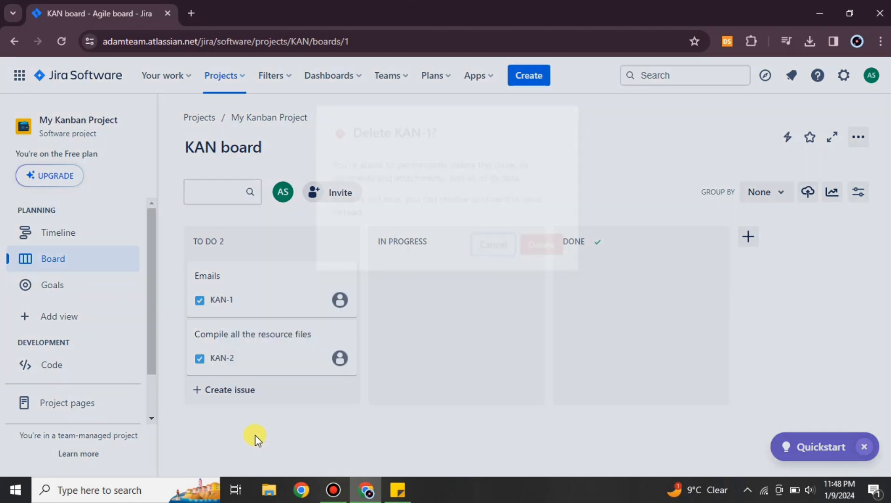
left_click(540, 244)
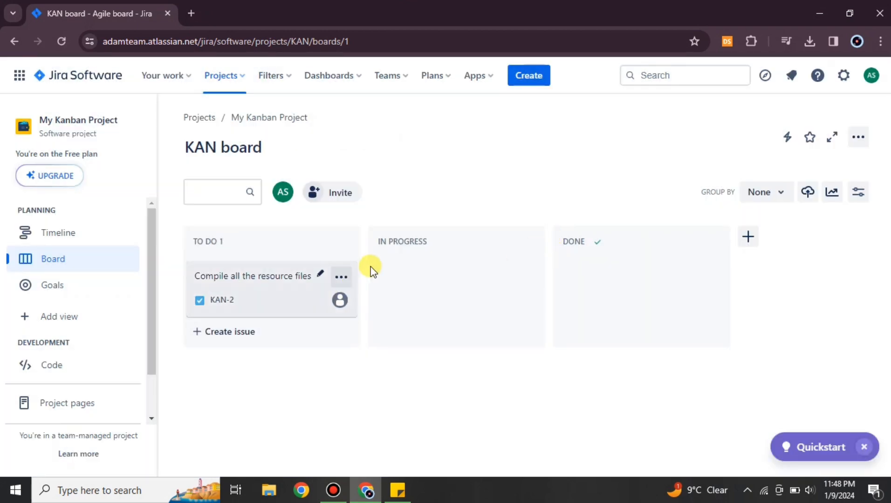
left_click(341, 277)
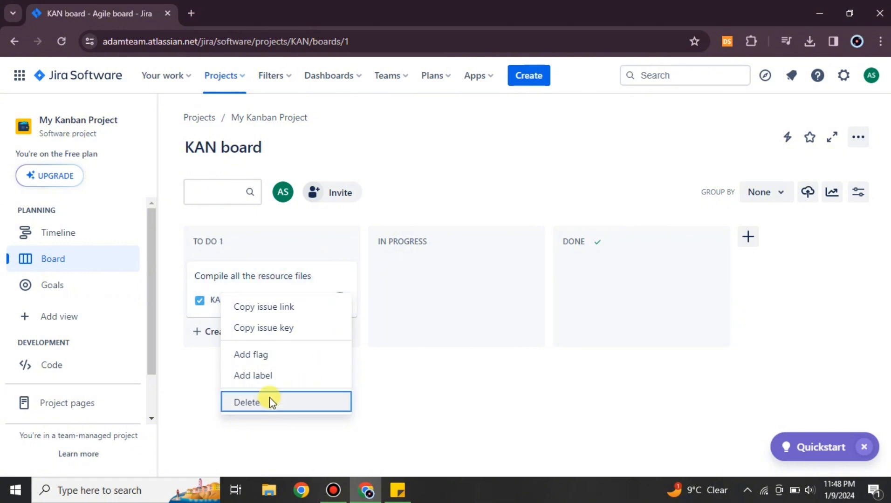
left_click(247, 402)
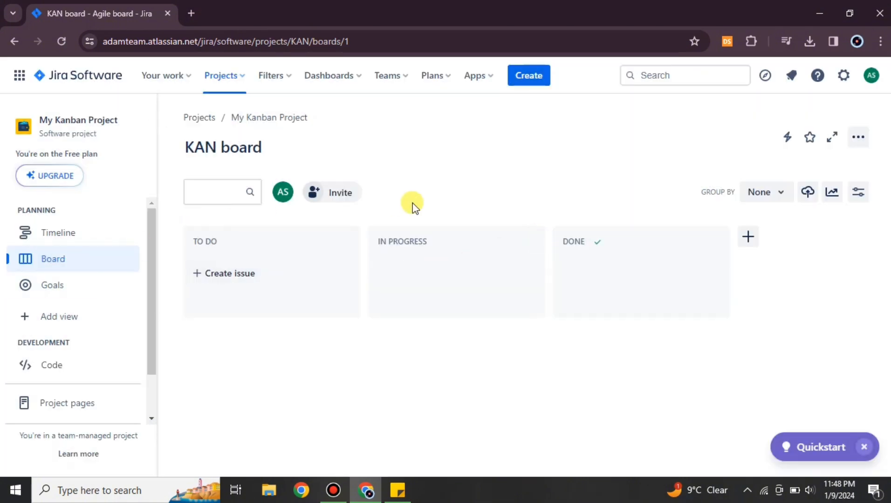
left_click(230, 273)
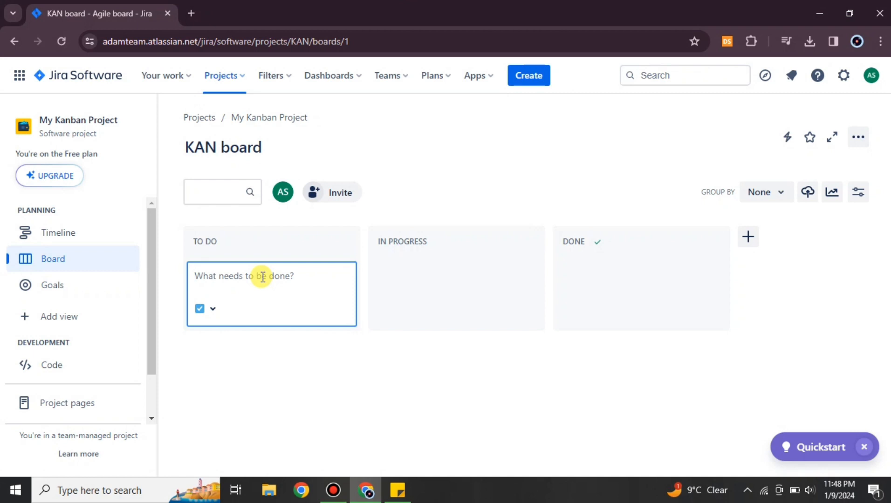
Create 'communicate with fm team' (KAN-3), then permanently delete it
type("communica")
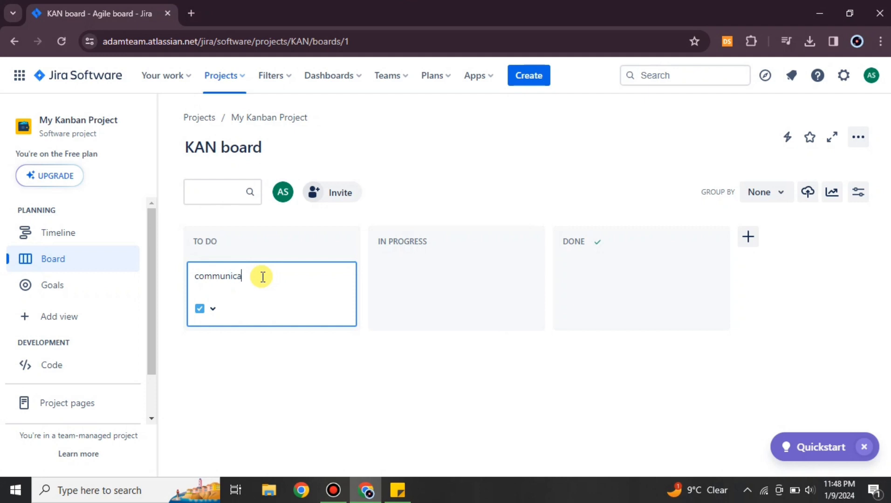
type("te with fm team")
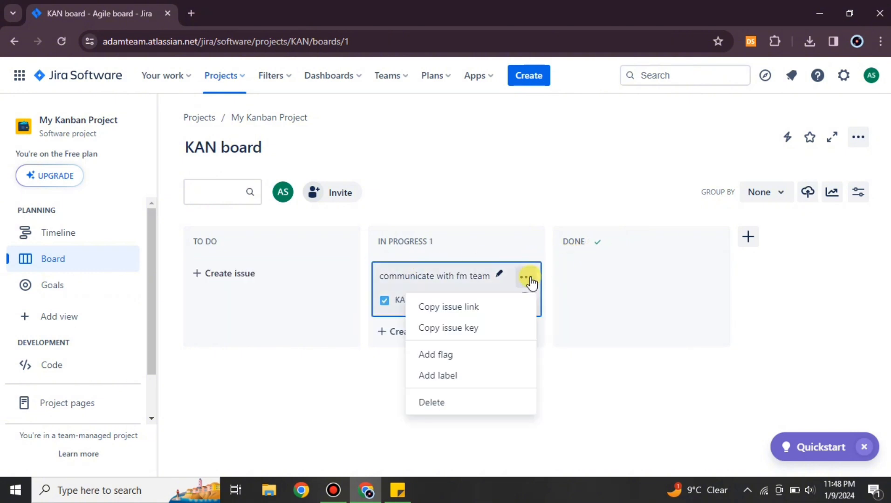
left_click(432, 402)
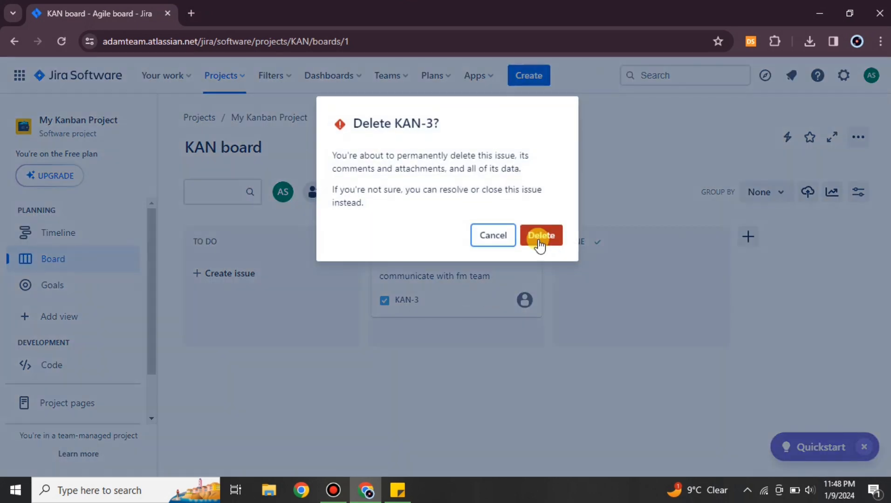
left_click(540, 235)
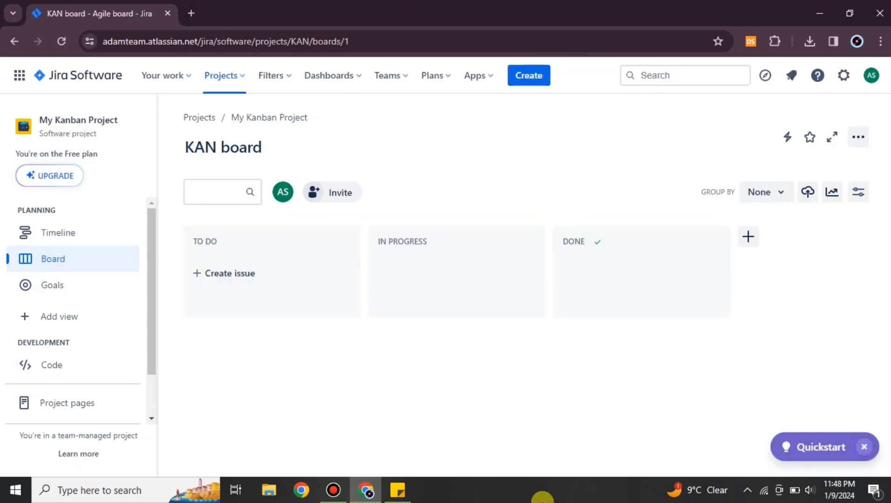